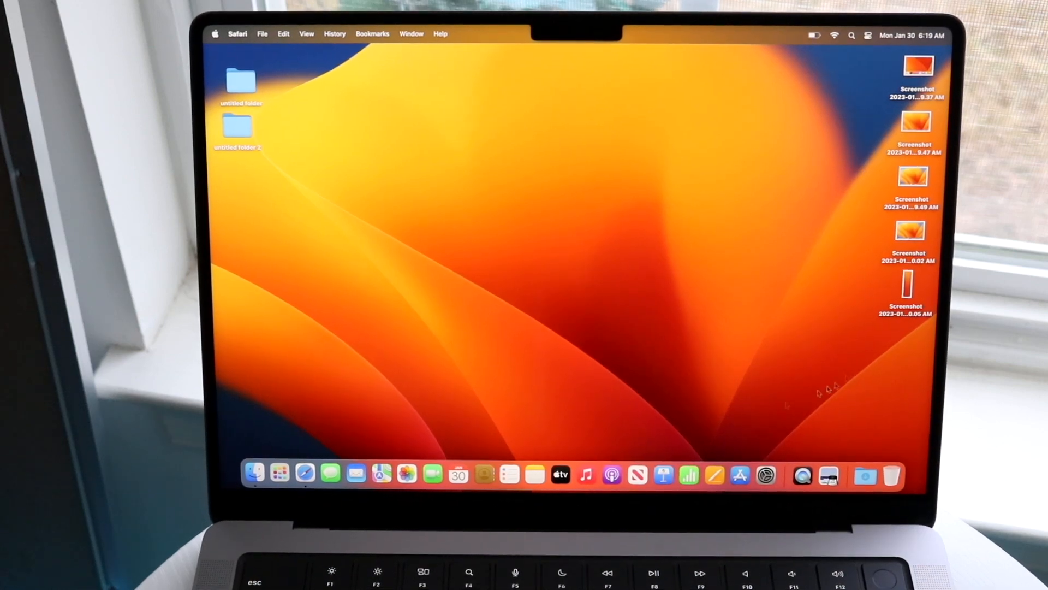
mouse_move(741, 480)
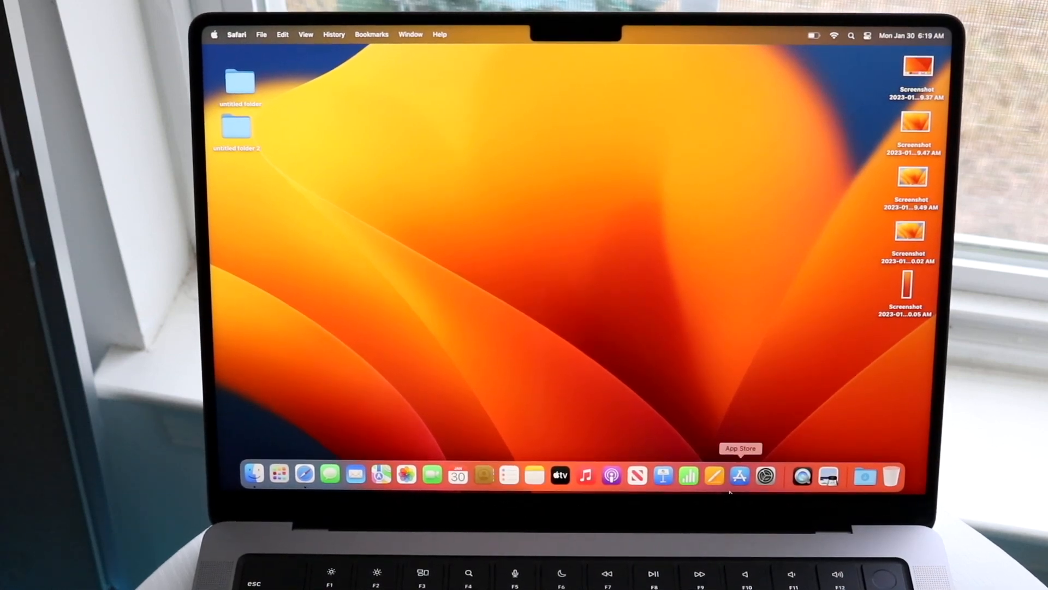
Launch the App Store from the Dock, landing on its Discover page
click(740, 476)
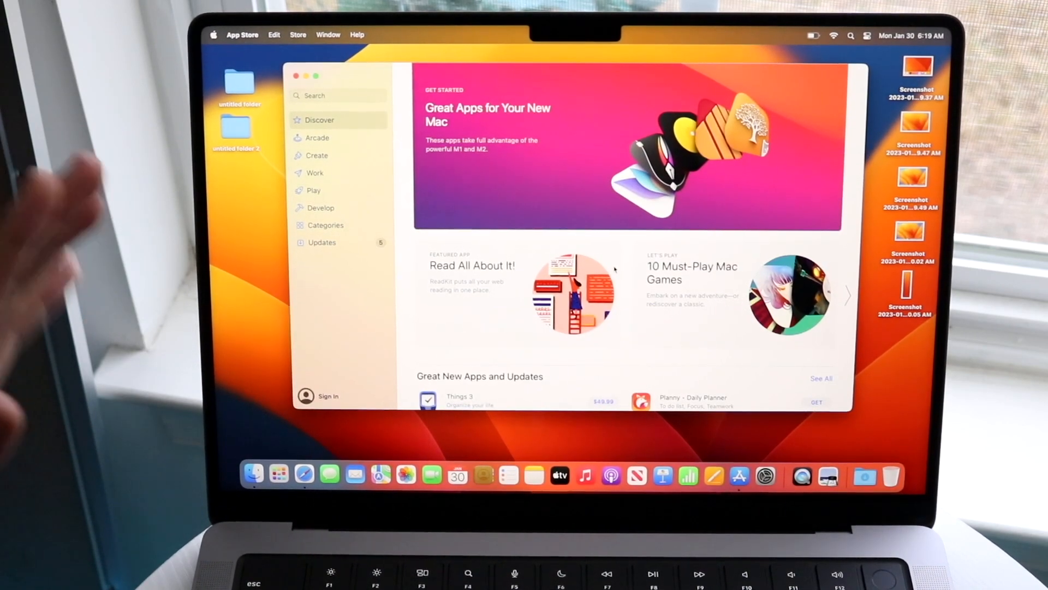
mouse_move(646, 225)
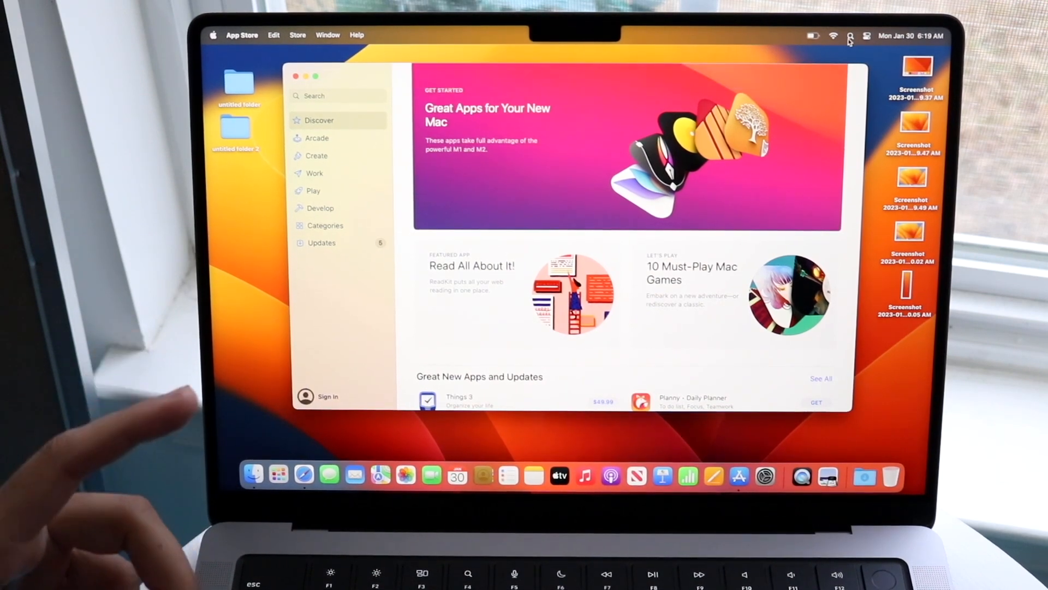
Find and launch QuickTime Player through Spotlight search
click(850, 34)
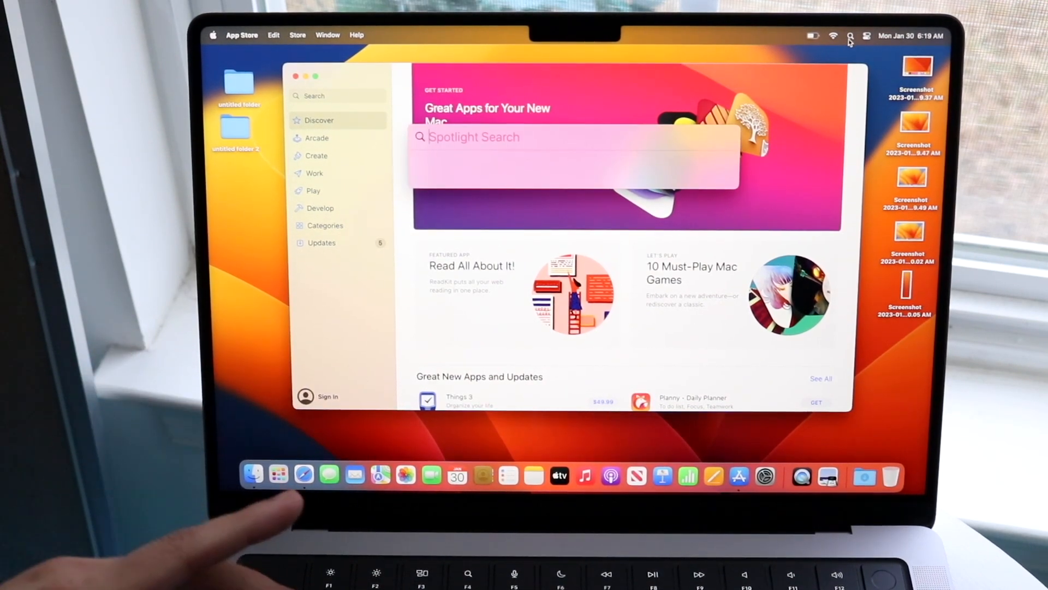
text(quickTime Player)
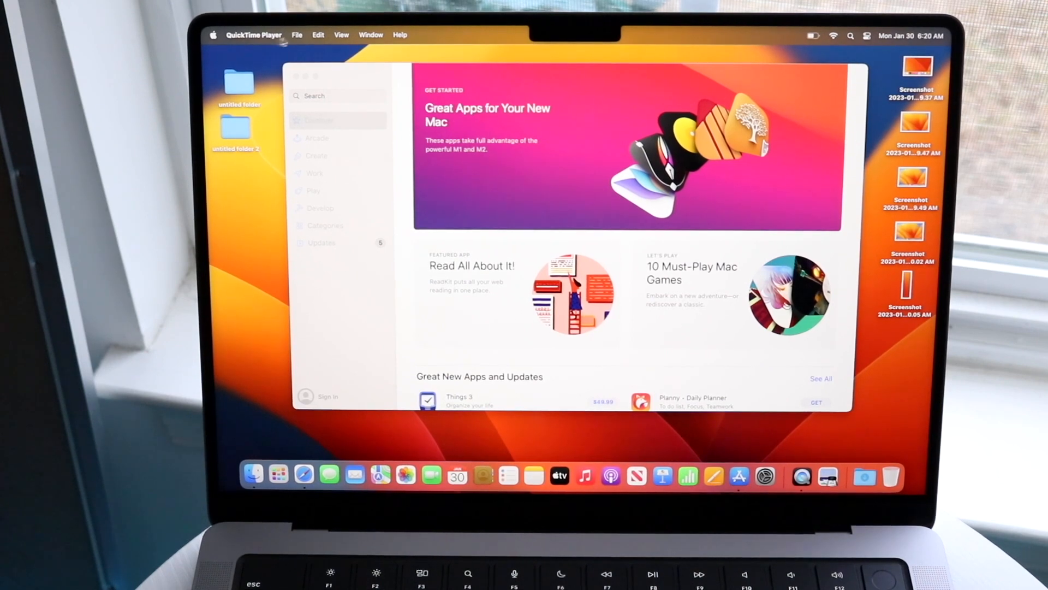
Start a New Screen Recording from the File menu, set to Record Entire Screen
click(296, 34)
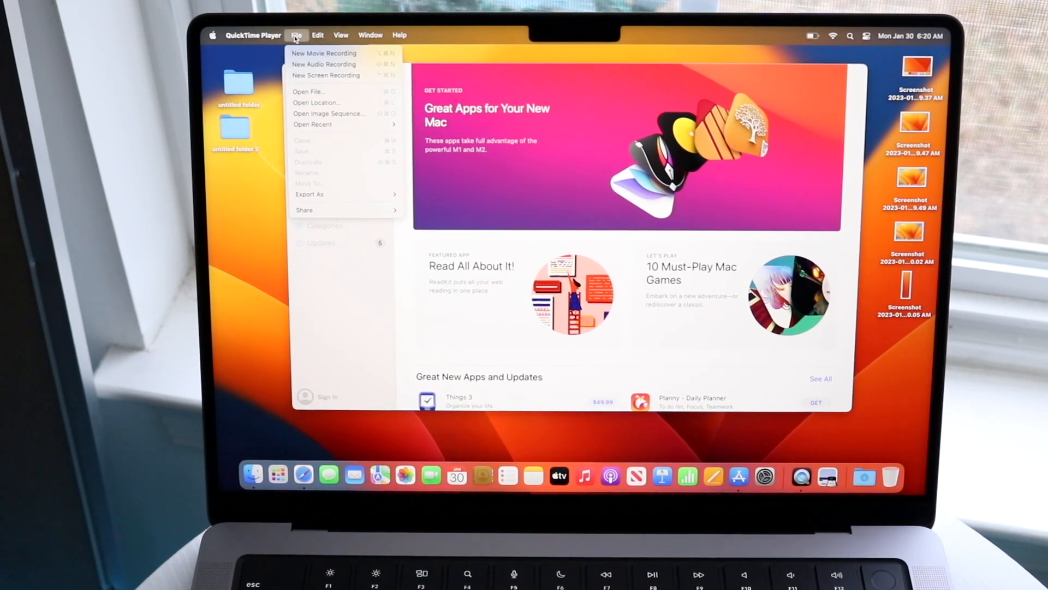
mouse_move(327, 76)
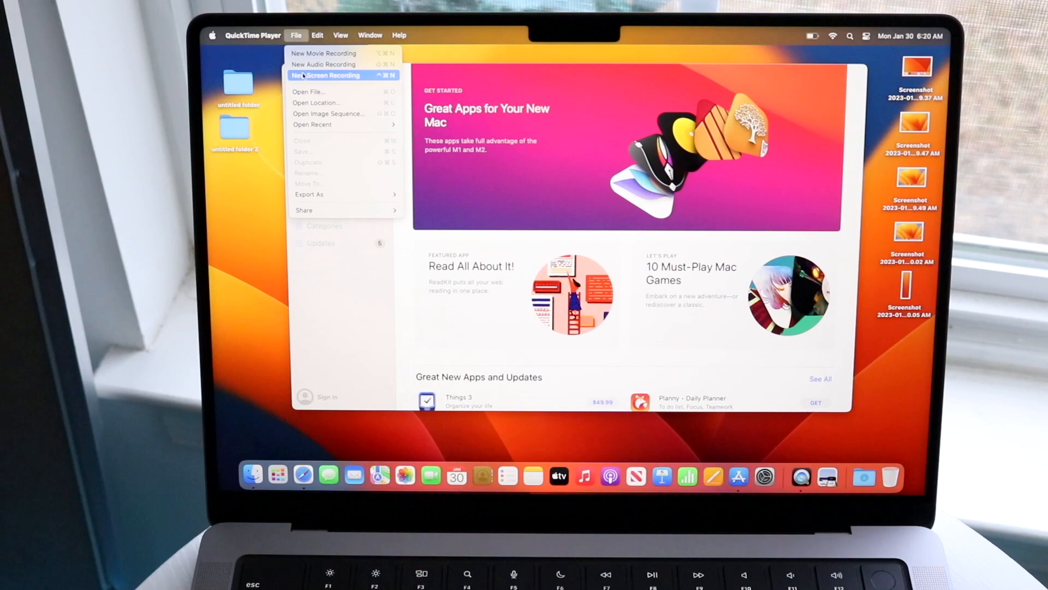
click(327, 76)
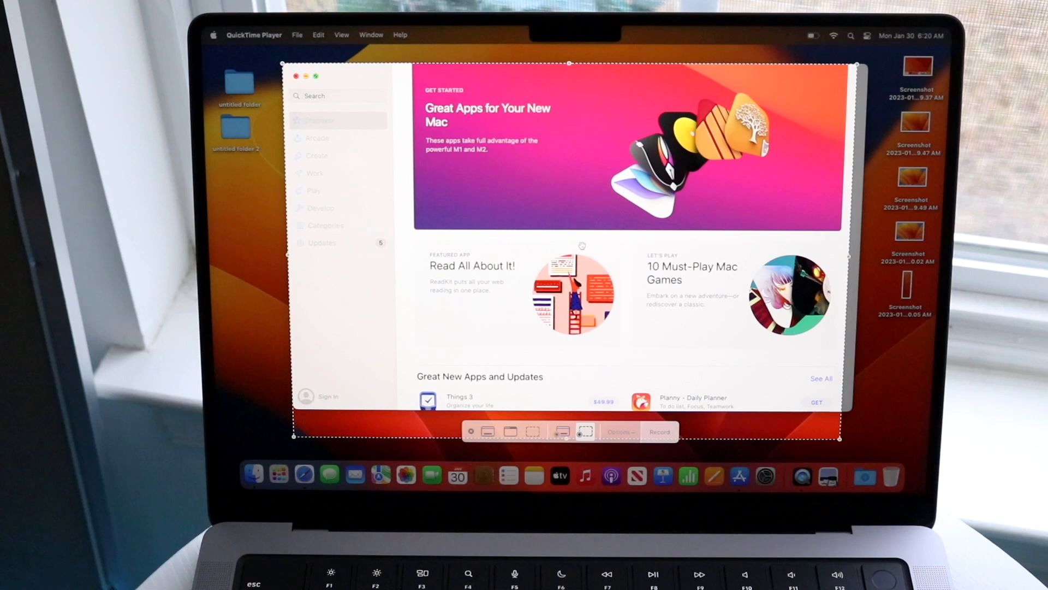
mouse_move(558, 431)
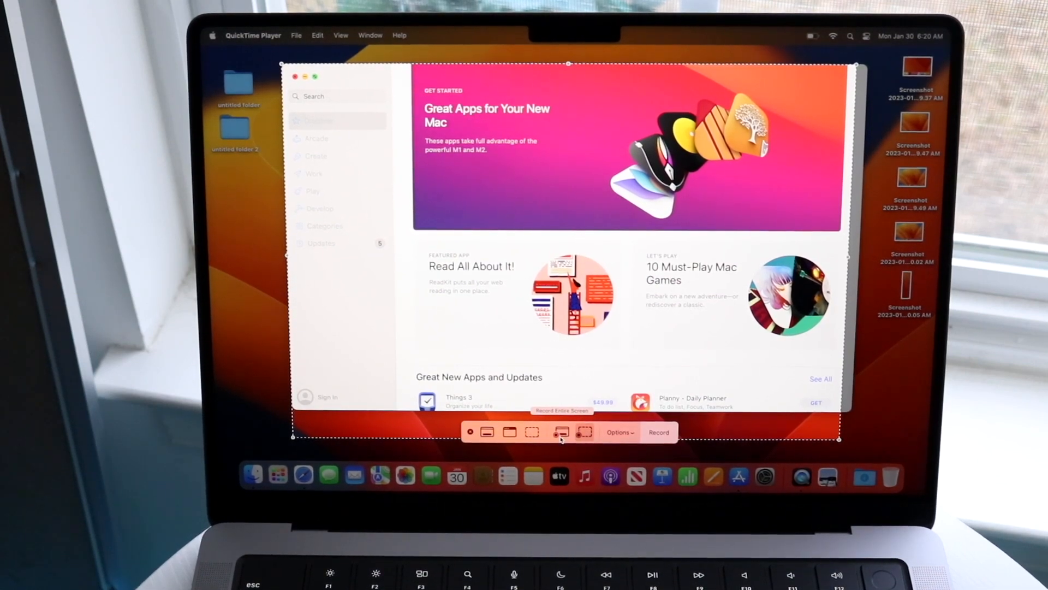
click(562, 433)
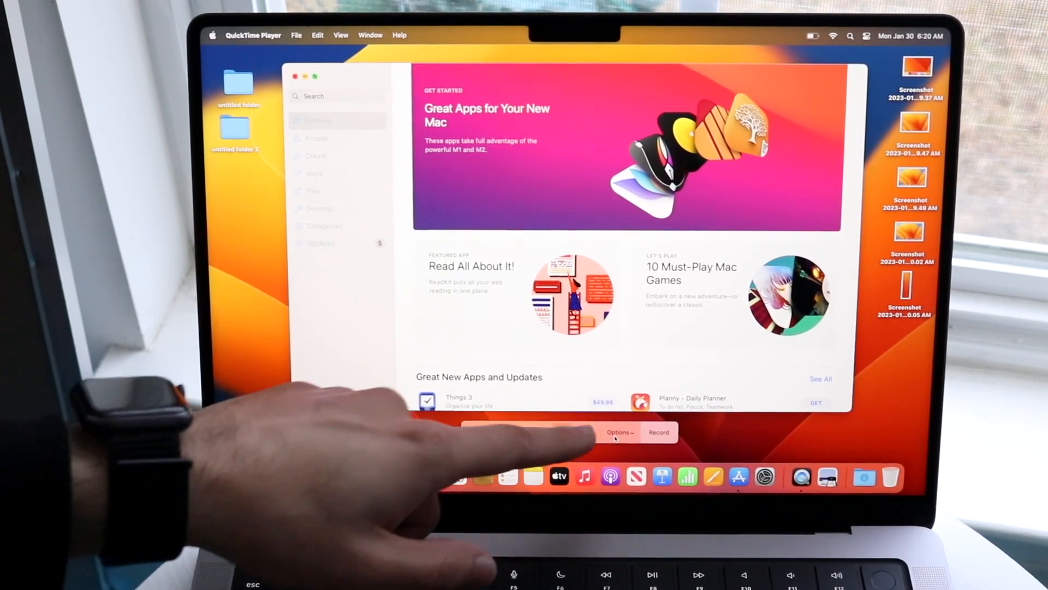
Review the recording Options and set Microphone to None, keeping no timer
click(618, 432)
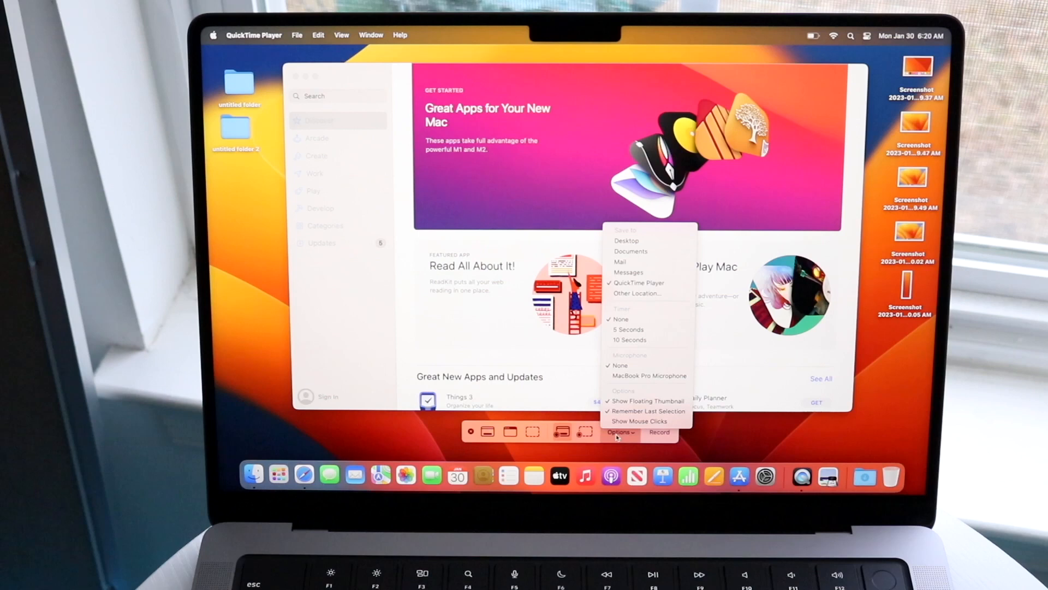
mouse_move(637, 283)
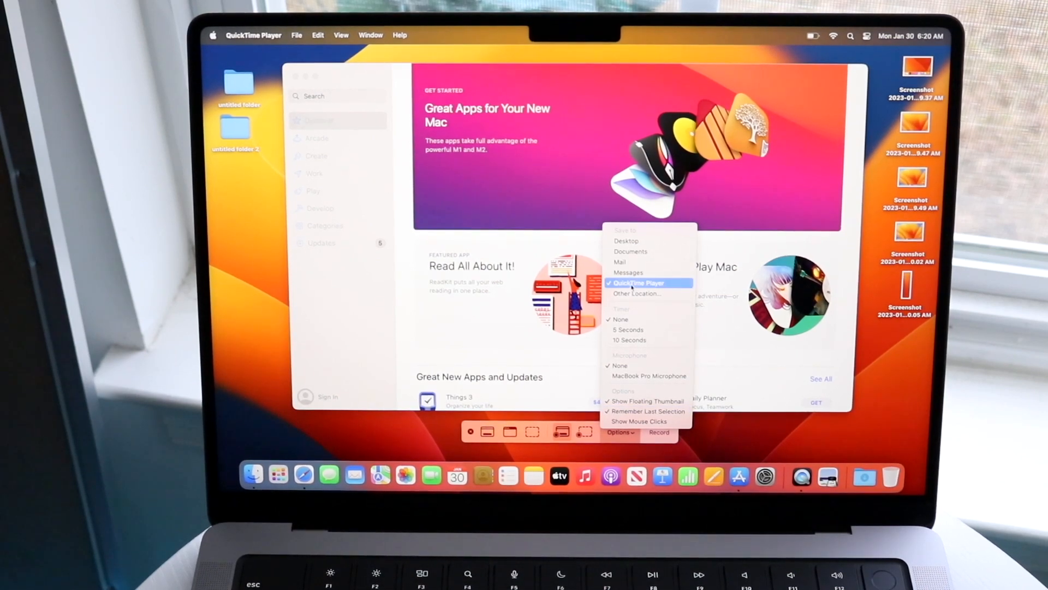
mouse_move(639, 240)
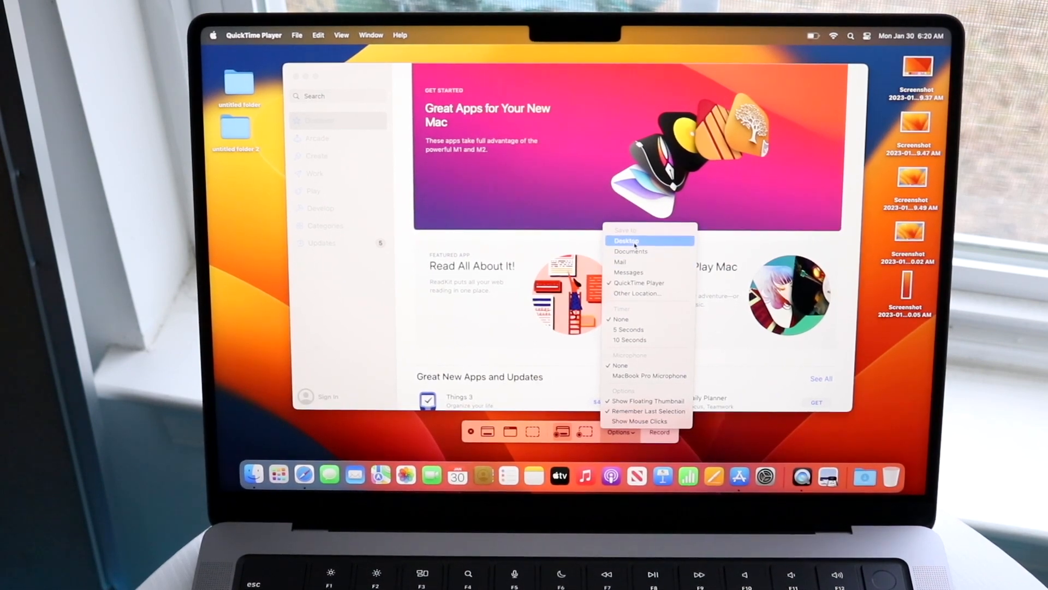
mouse_move(633, 319)
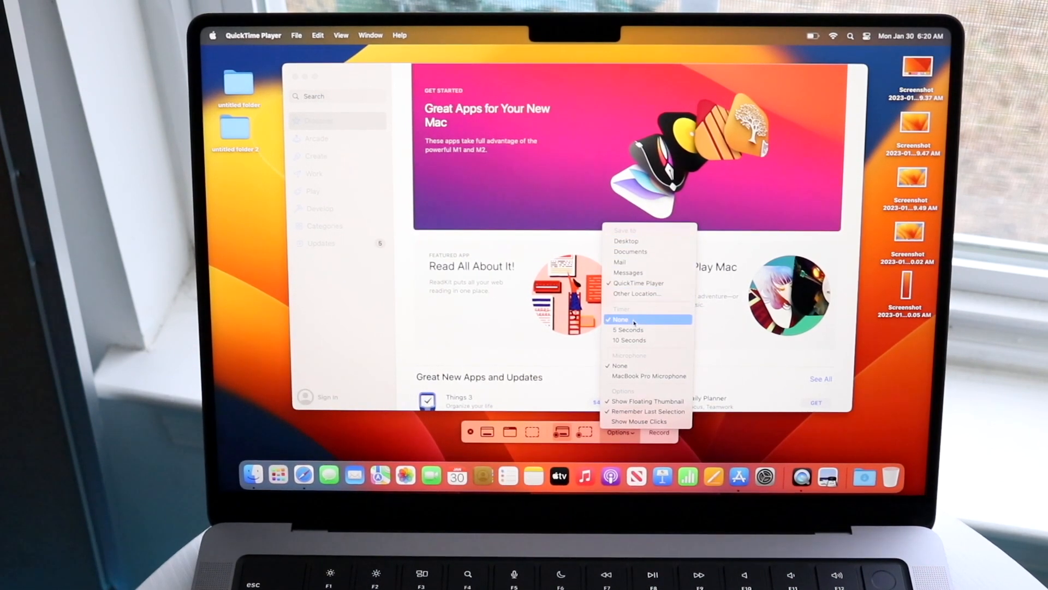
mouse_move(629, 329)
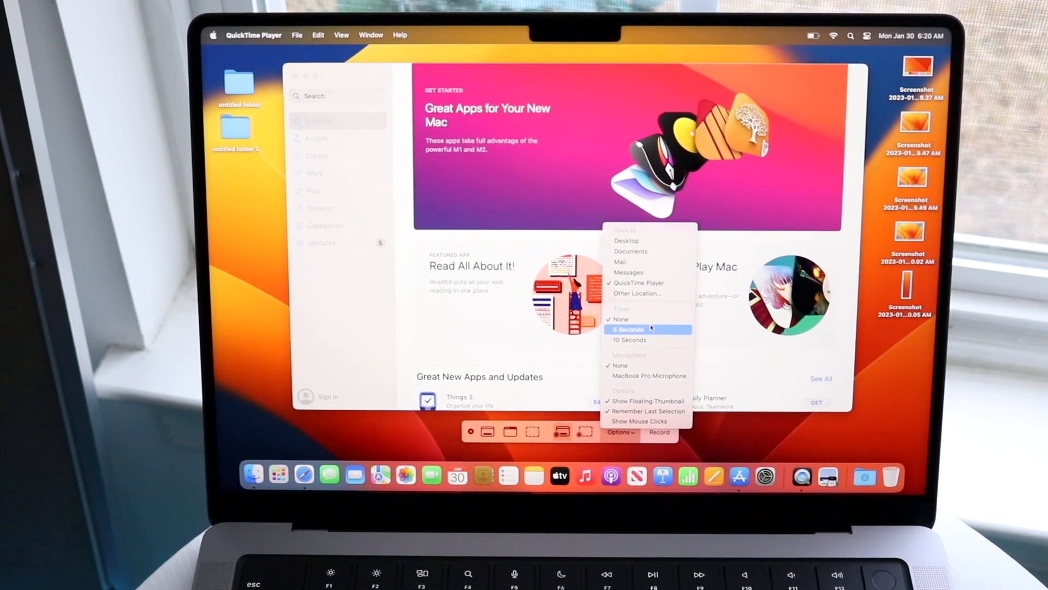
mouse_move(648, 376)
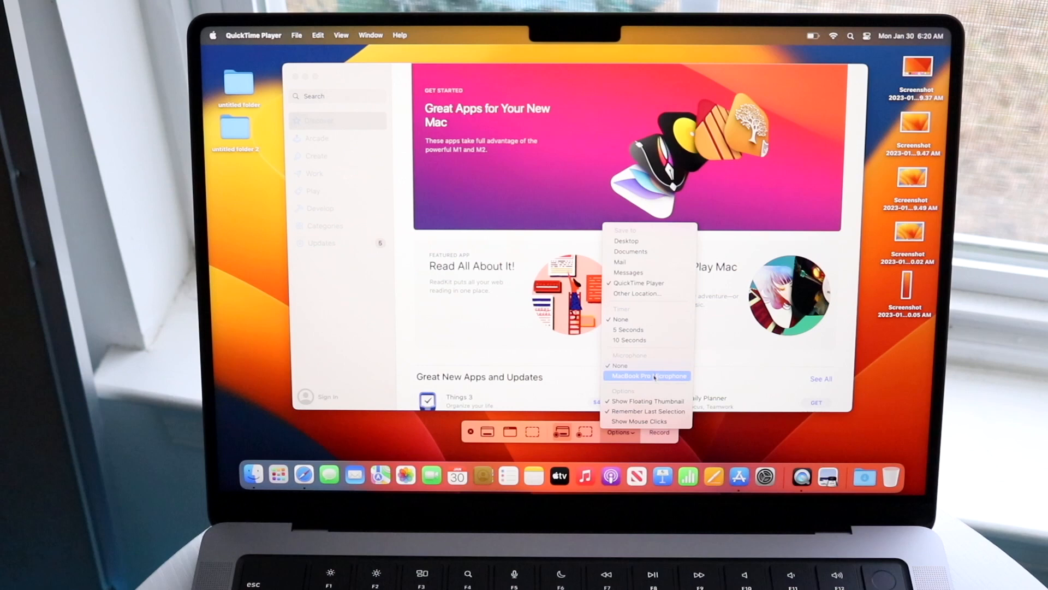
mouse_move(647, 364)
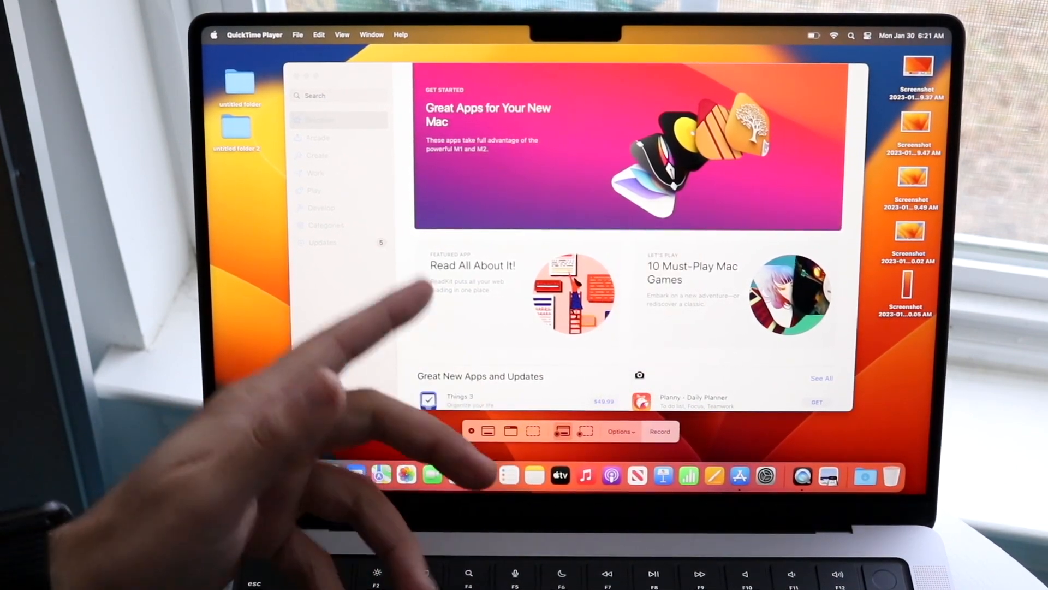
click(620, 432)
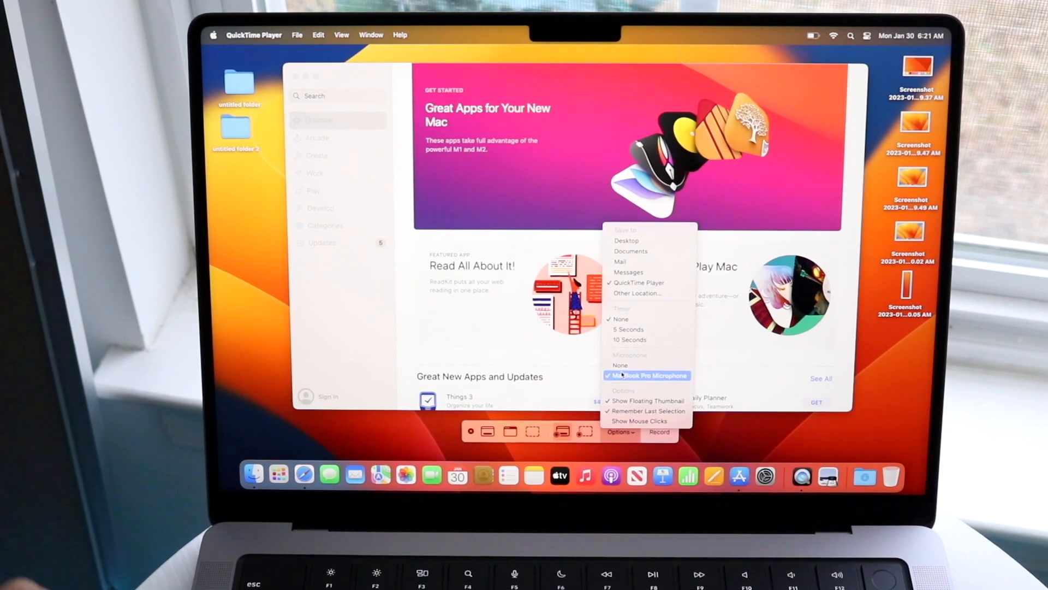
mouse_move(647, 411)
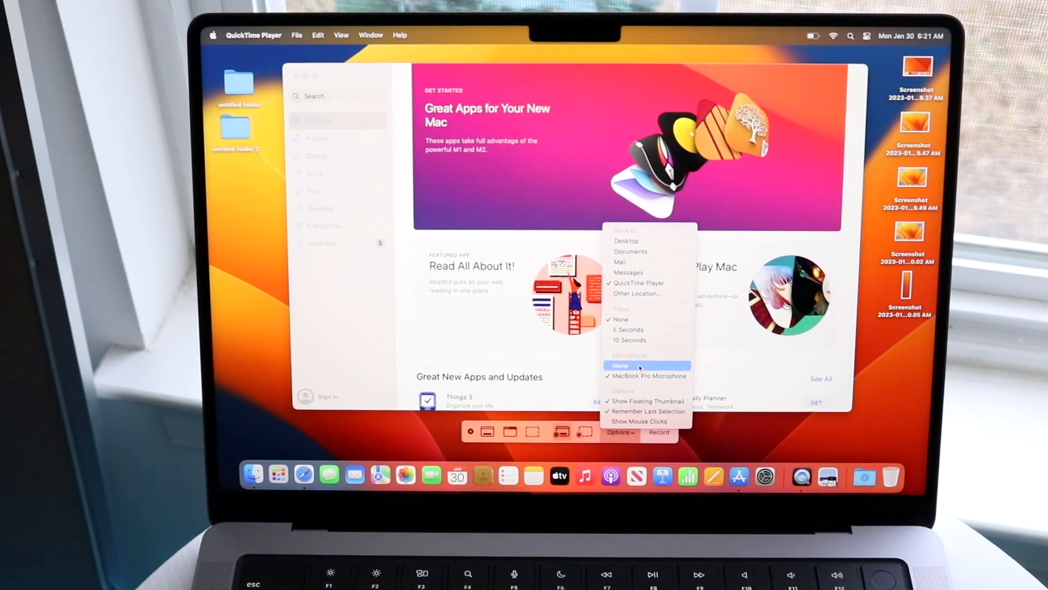
click(619, 364)
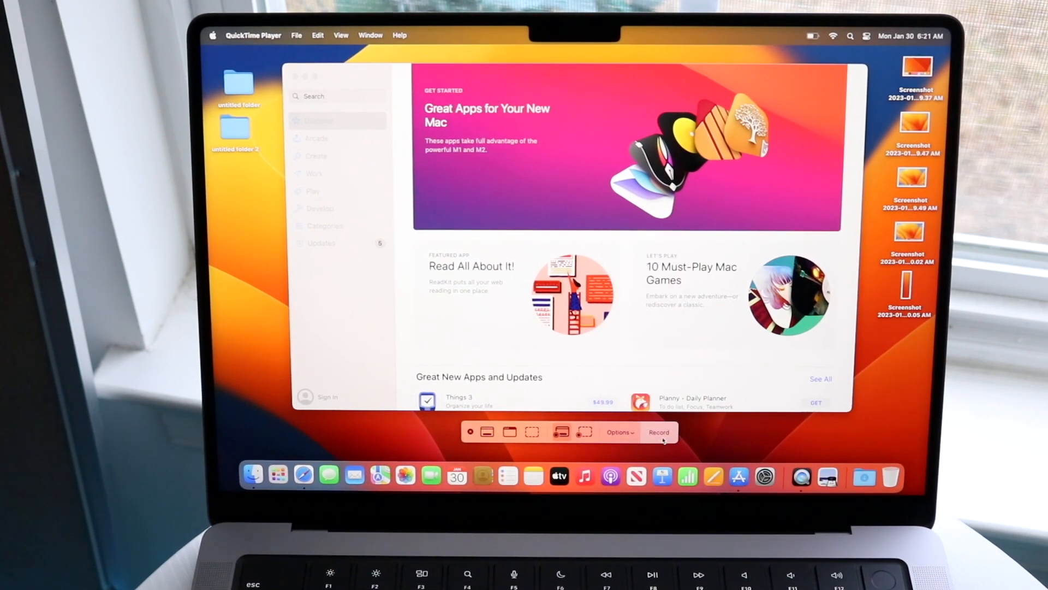
Record the full screen, stop it, and close the saved .mov playback window
click(658, 432)
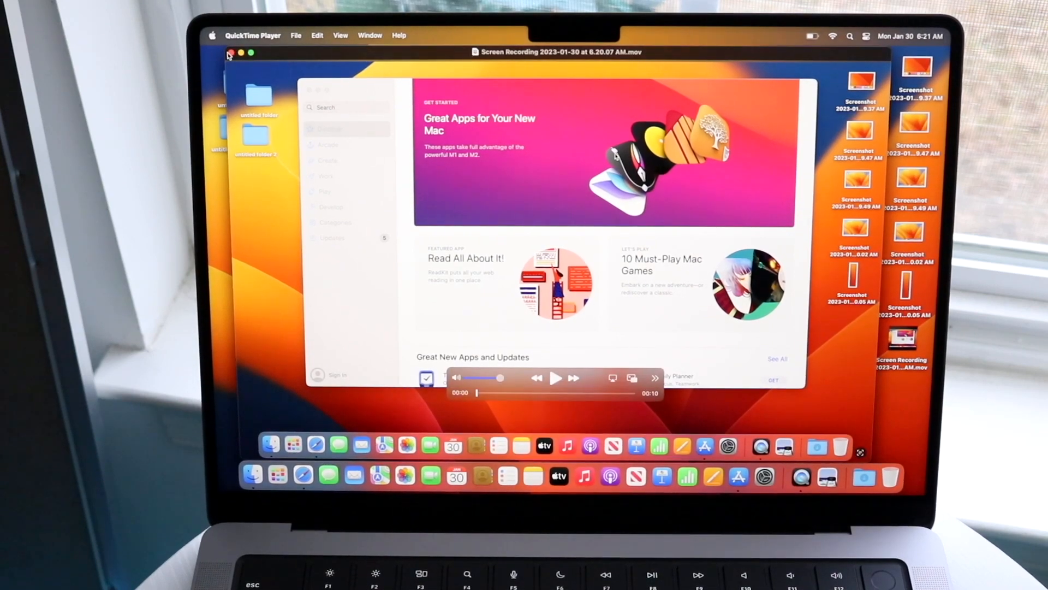
click(232, 52)
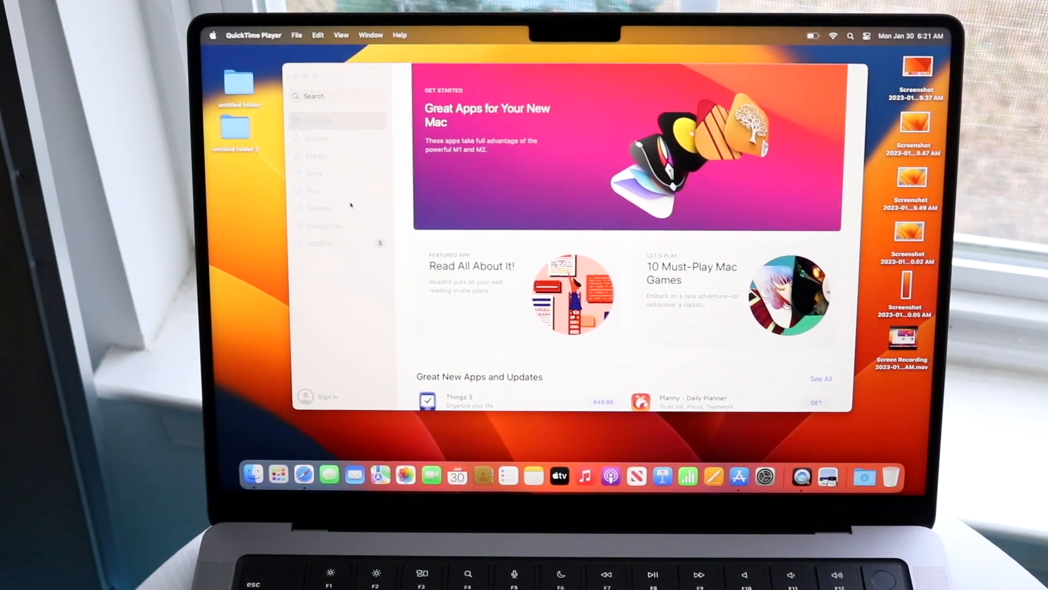